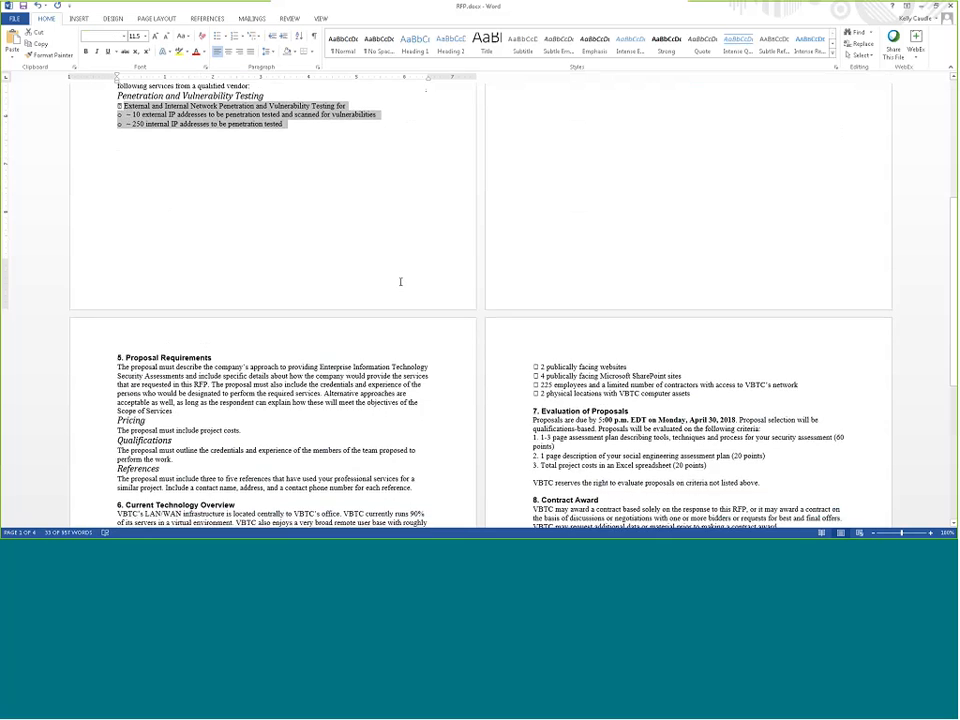
- Scroll through the RFP document from the summary to the social engineering program section
scroll("down", 3)
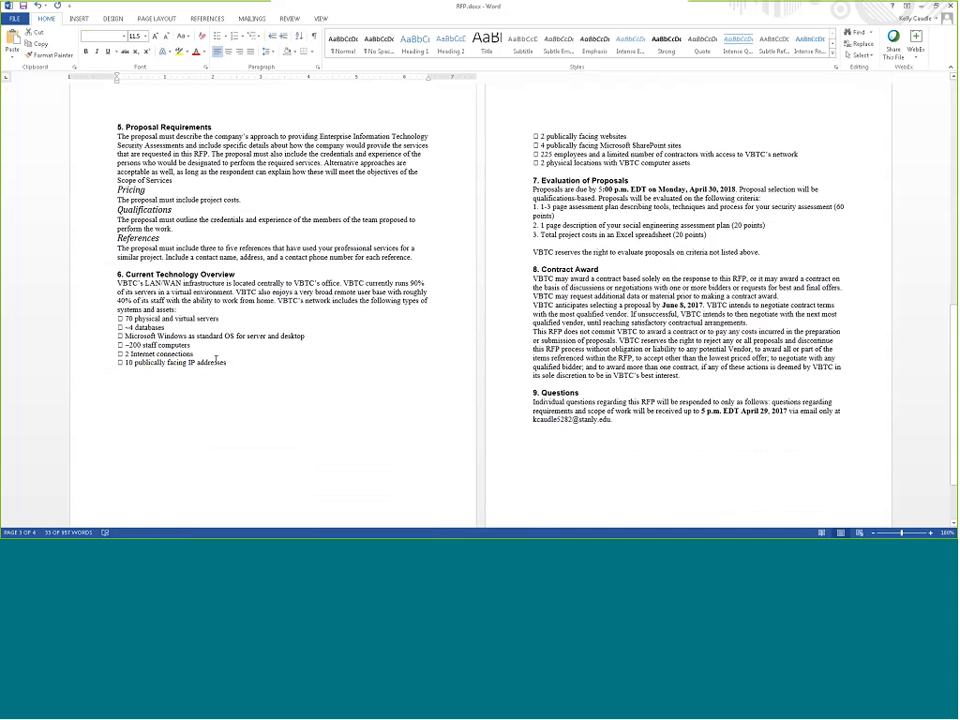
mouse_move(236, 368)
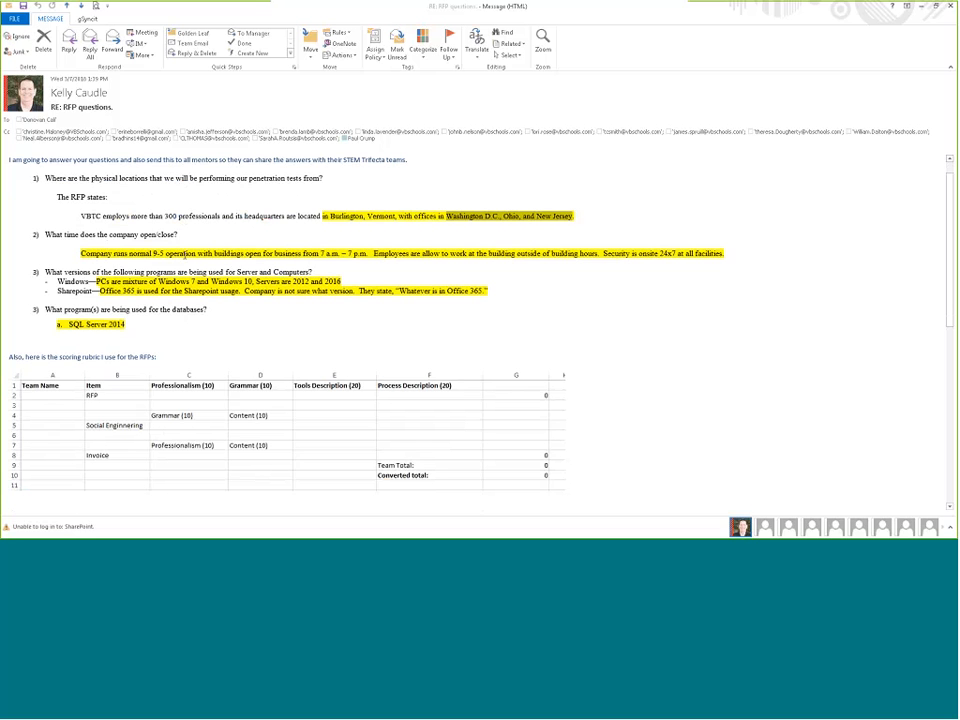
mouse_move(540, 248)
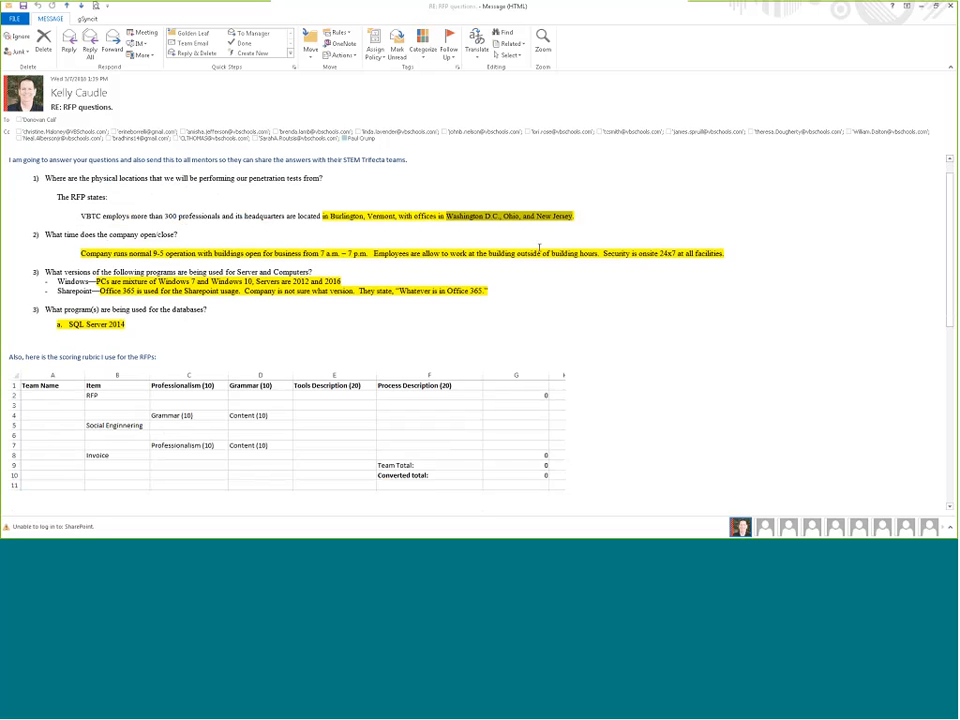
mouse_move(538, 248)
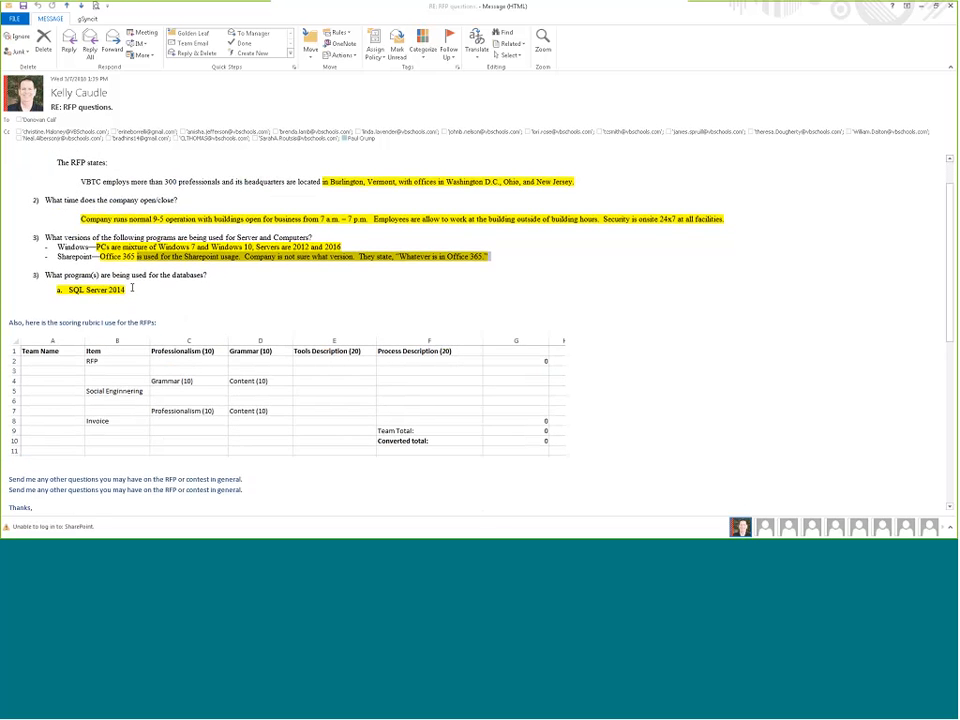
scroll("down", 3)
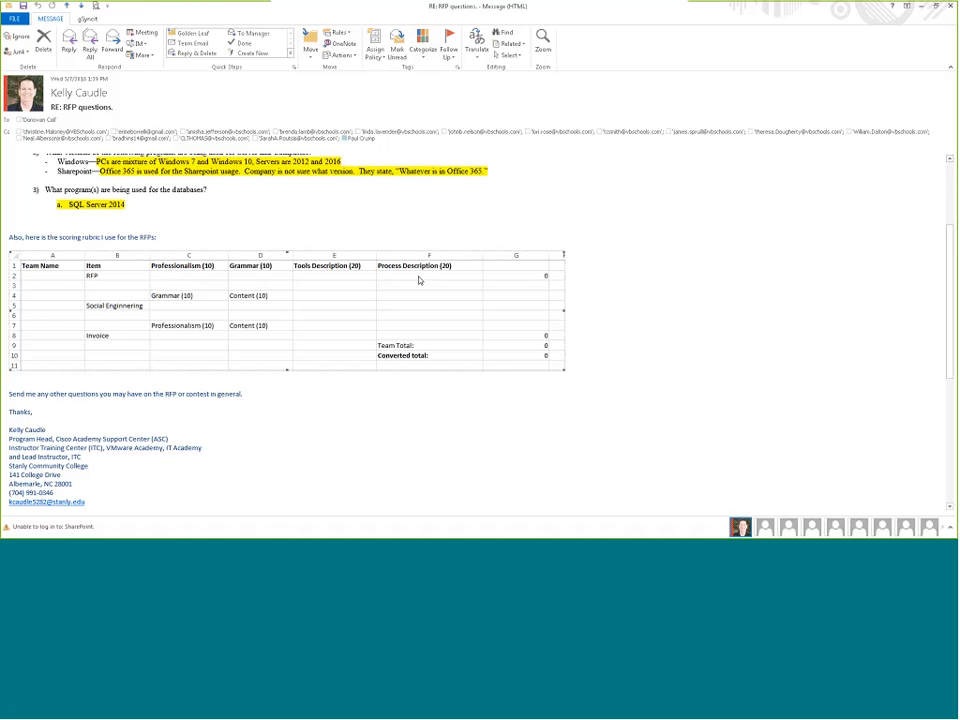
mouse_move(268, 276)
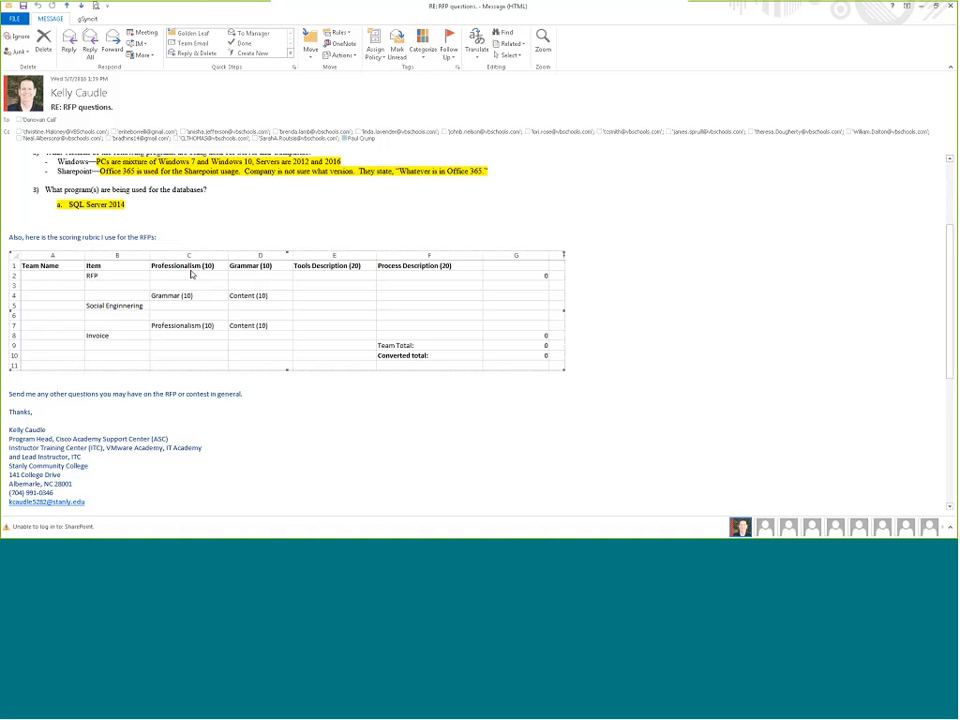
mouse_move(528, 276)
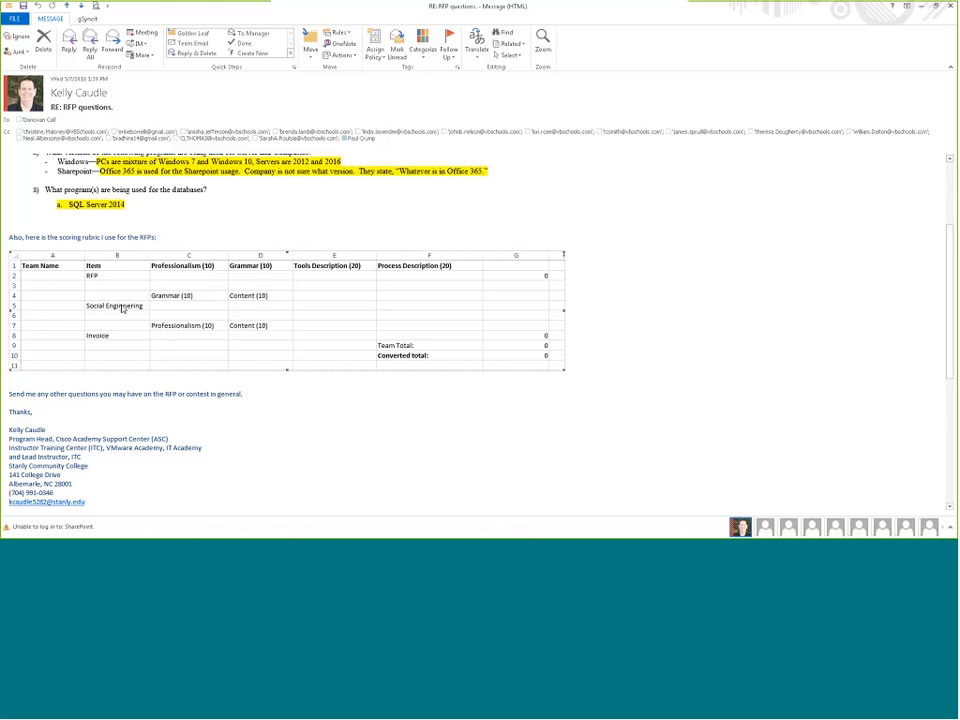
mouse_move(176, 296)
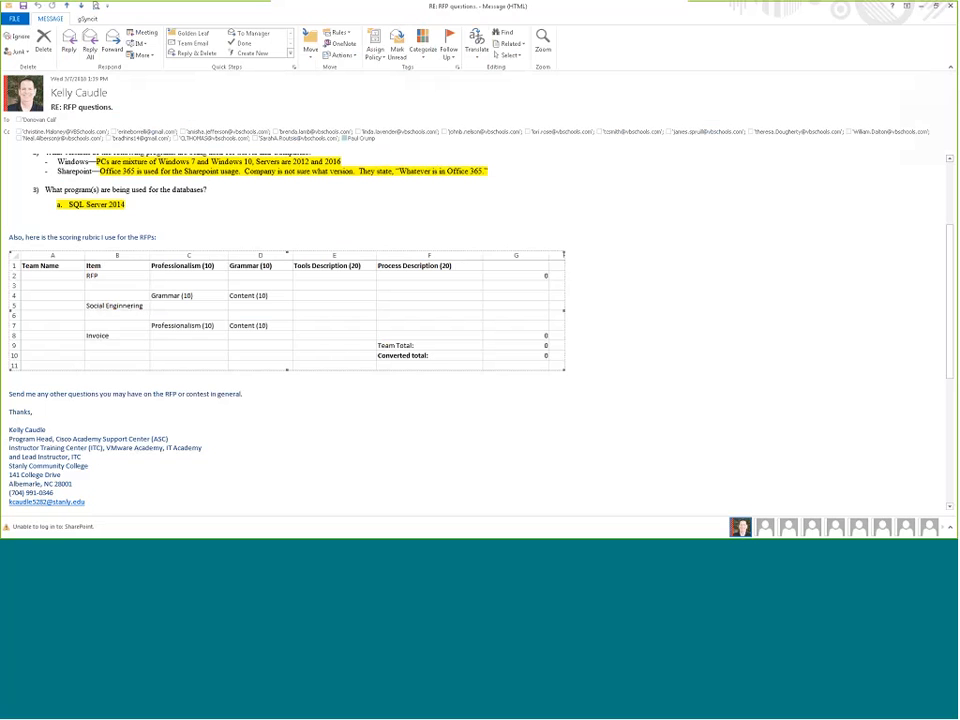
mouse_move(168, 304)
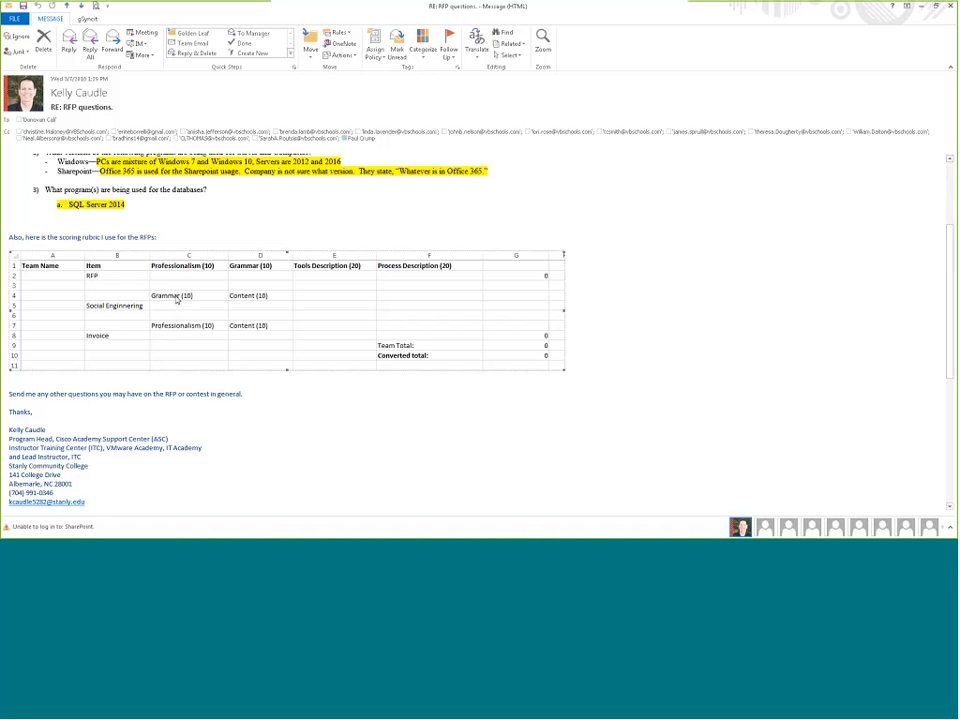
mouse_move(244, 304)
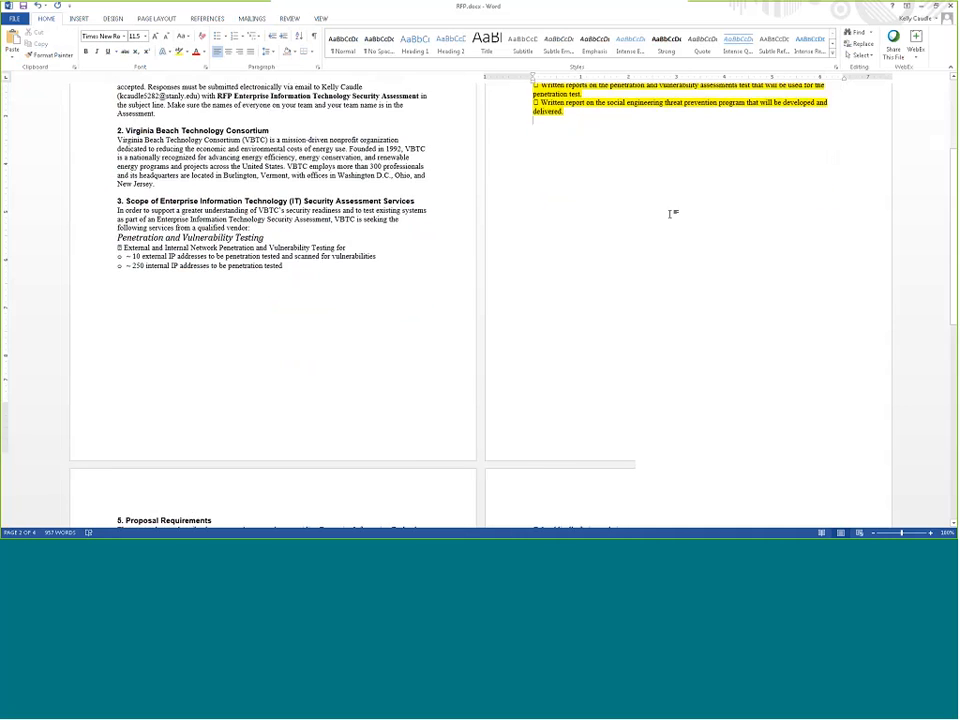
scroll("down", 3)
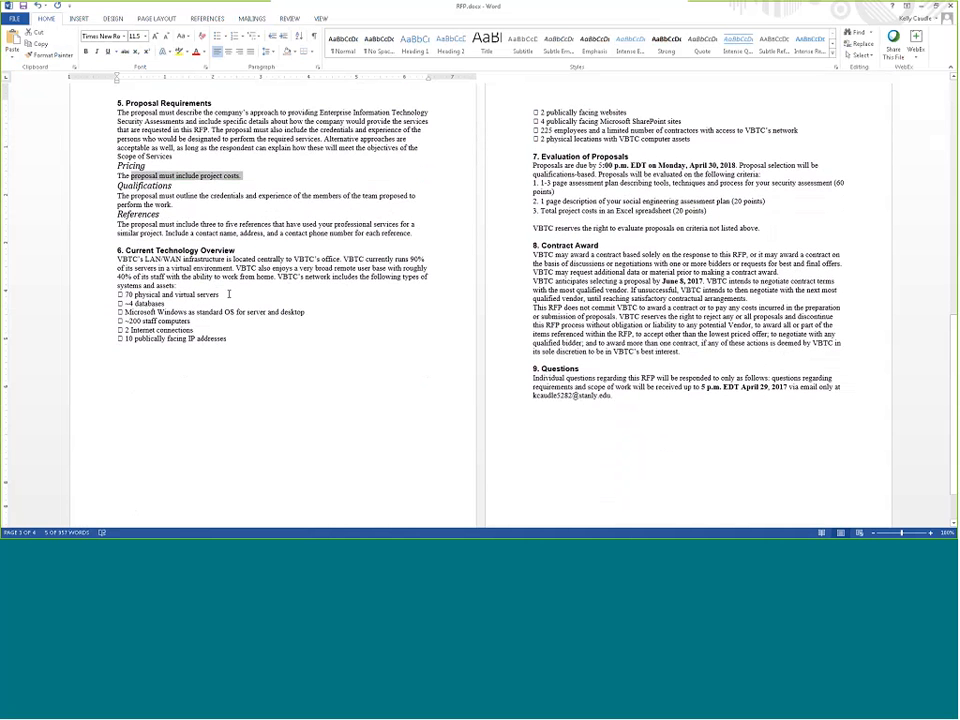
scroll("down", 3)
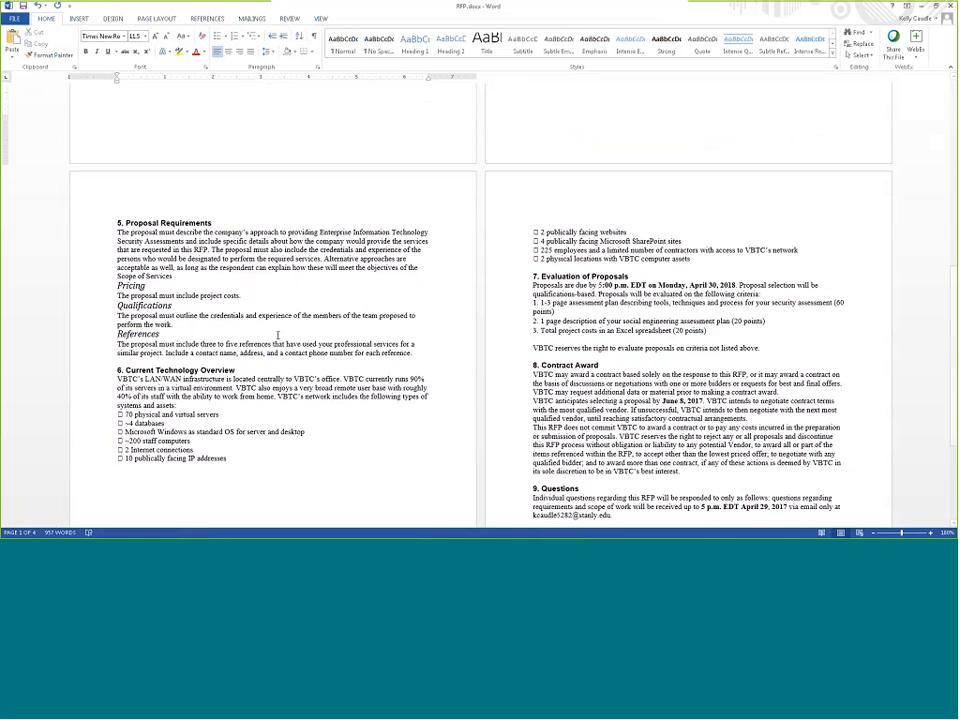
scroll("down", 3)
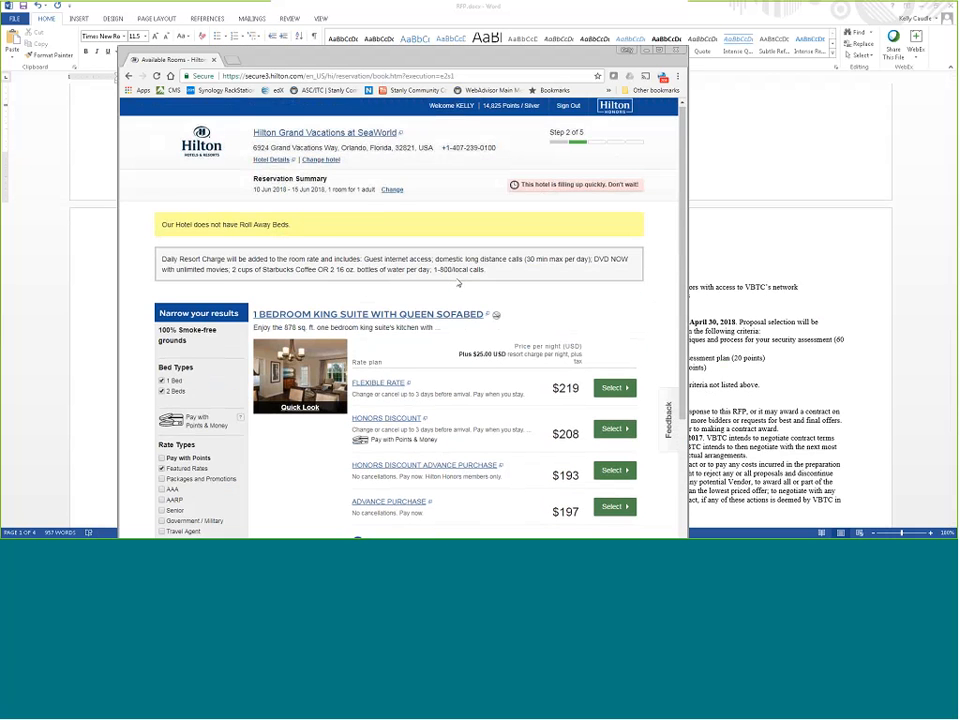
scroll("down", 3)
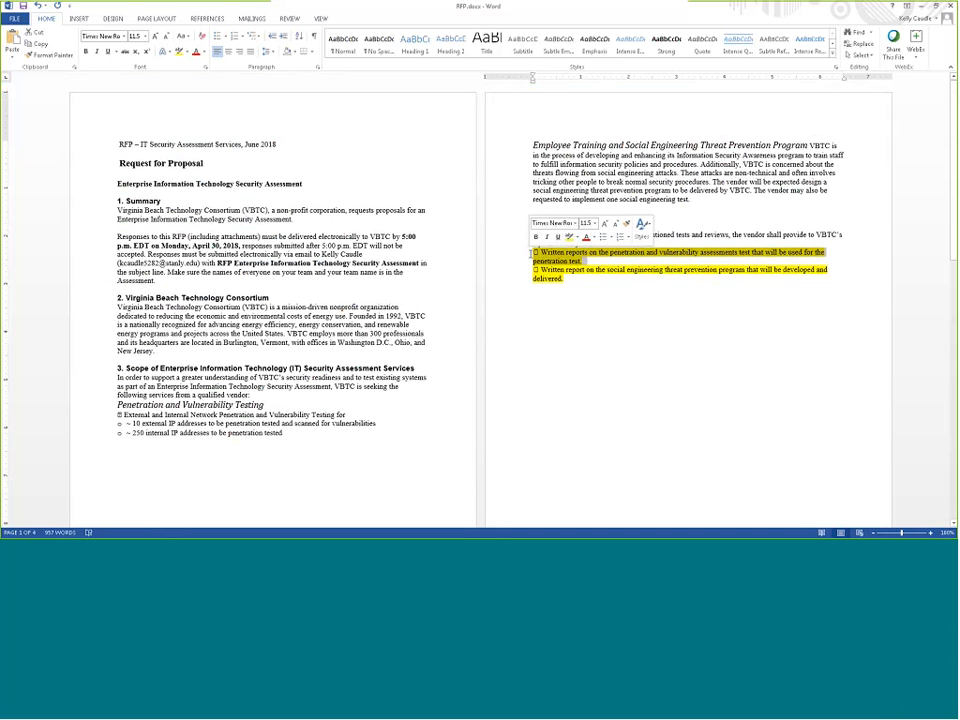
left_click(558, 260)
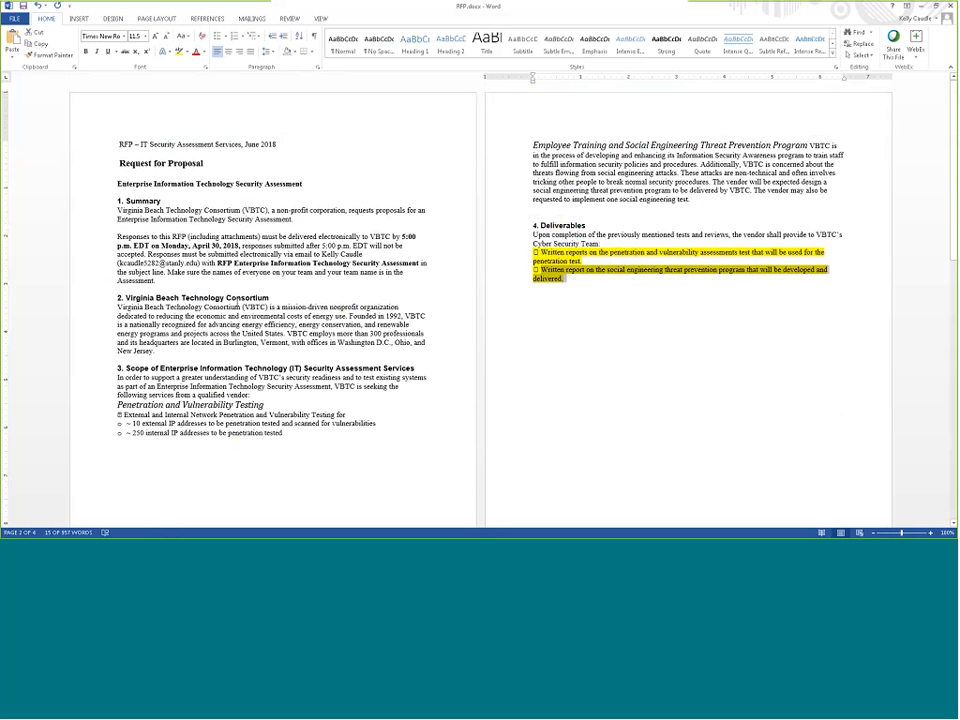
scroll("down", 3)
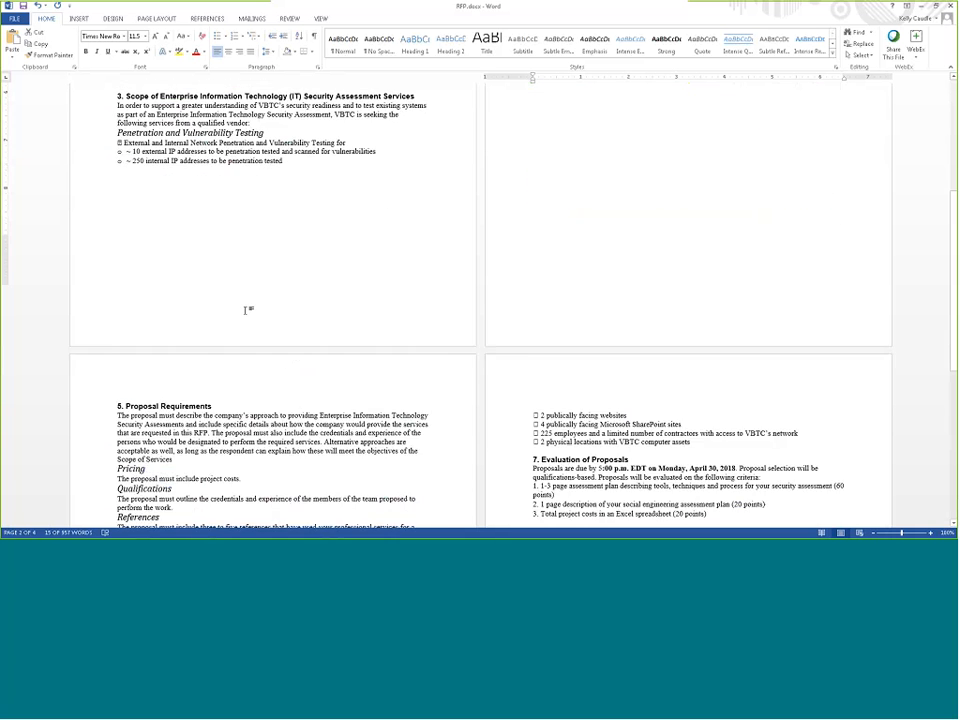
- Scroll further down the RFP document to finish reviewing it
scroll("down", 3)
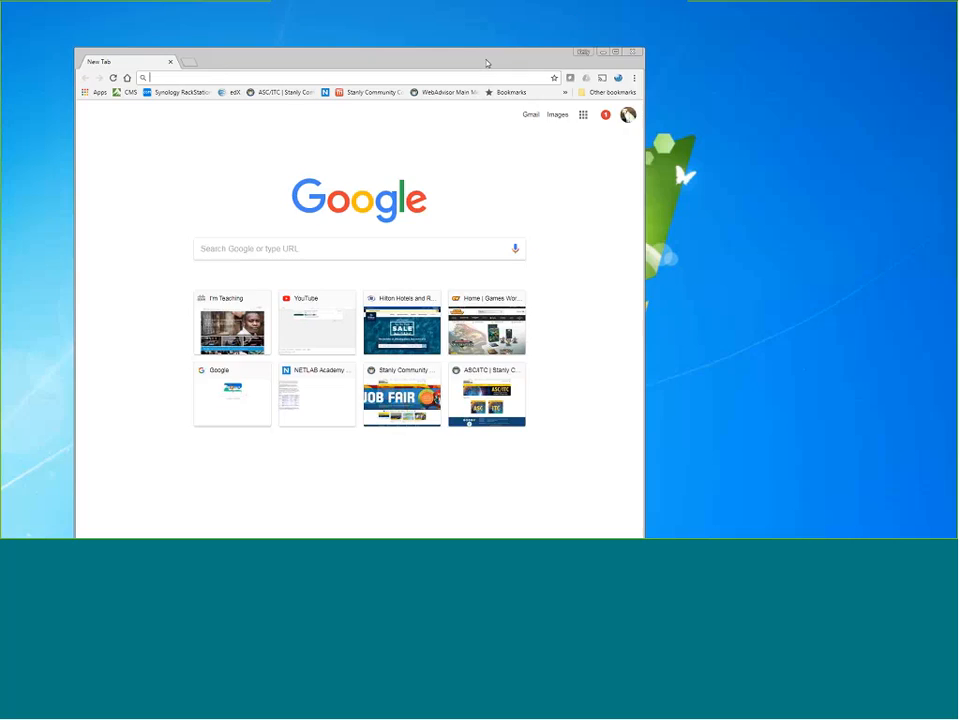
- Open the NETLAB competitions server from the bookmark and log in with the entered credentials
left_click(624, 52)
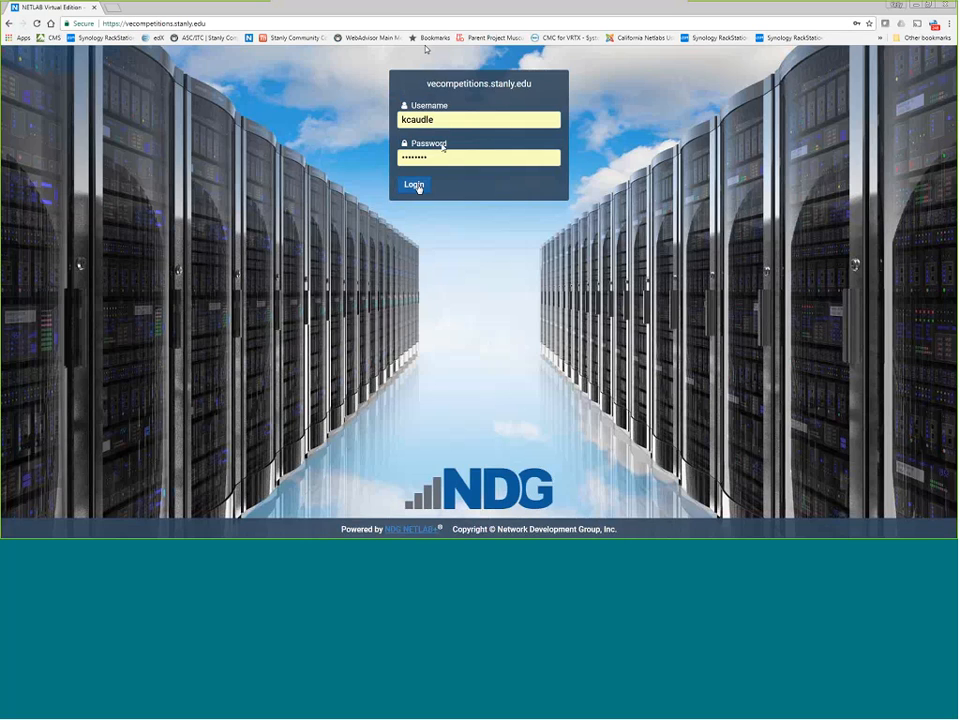
left_click(414, 186)
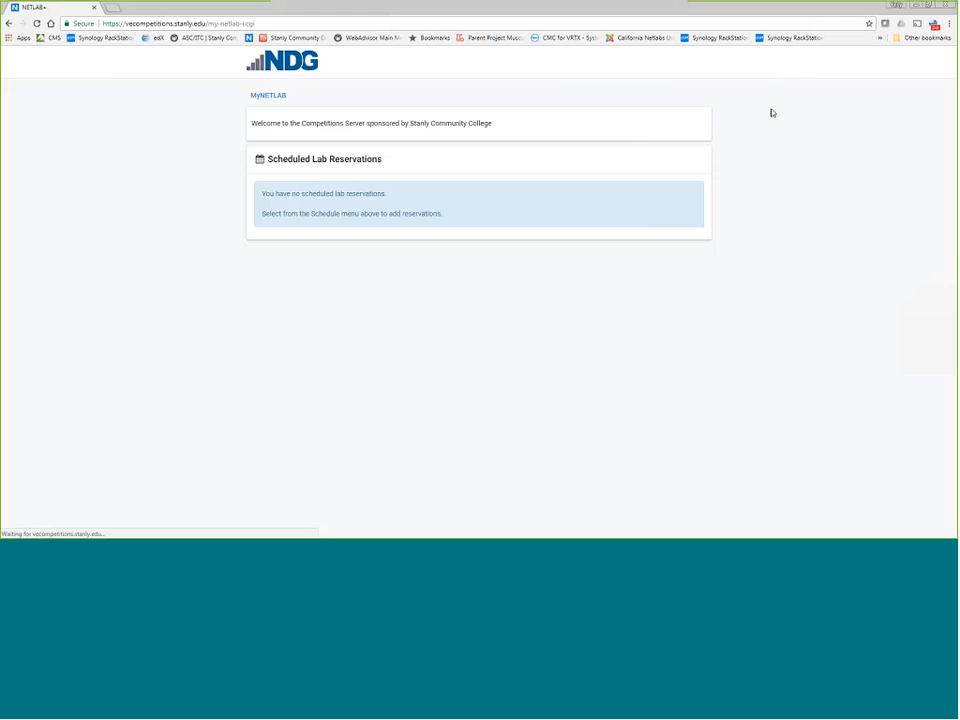
left_click(552, 60)
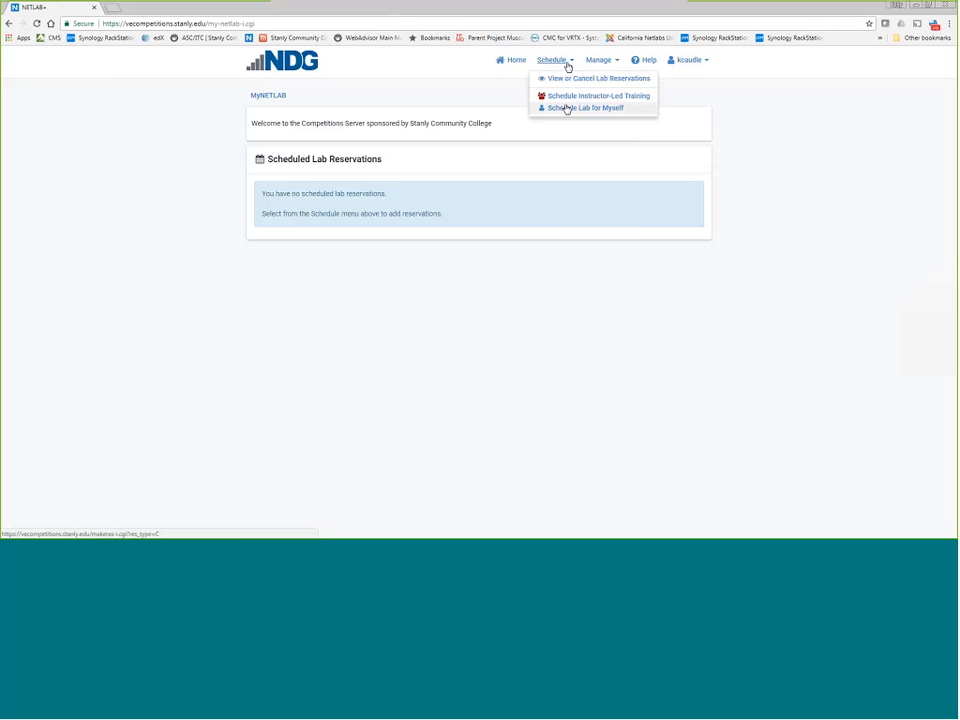
left_click(584, 108)
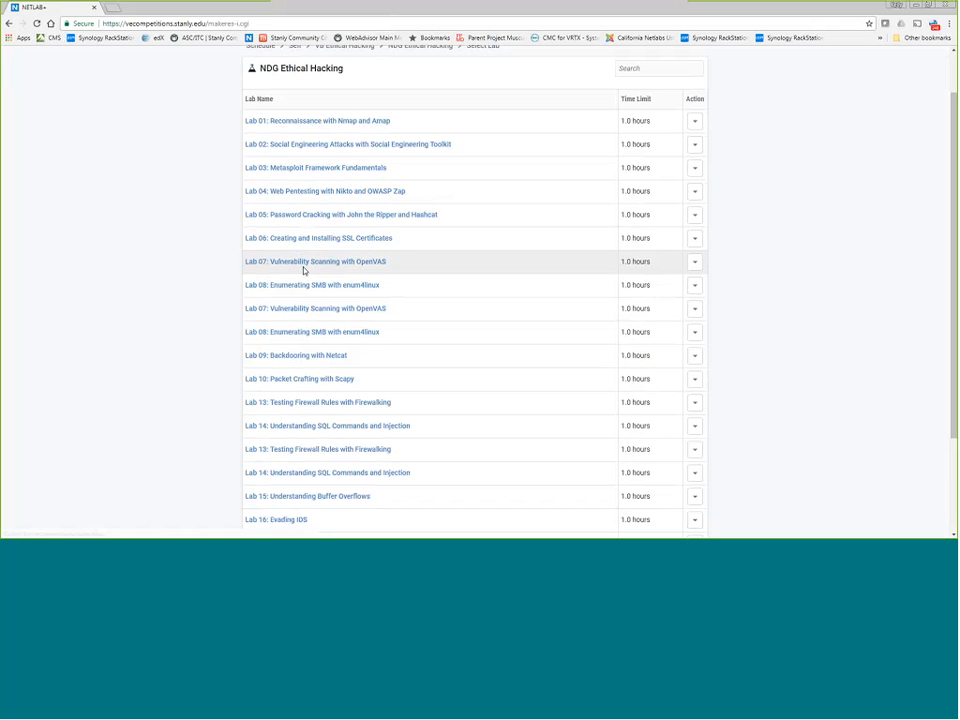
scroll("down", 3)
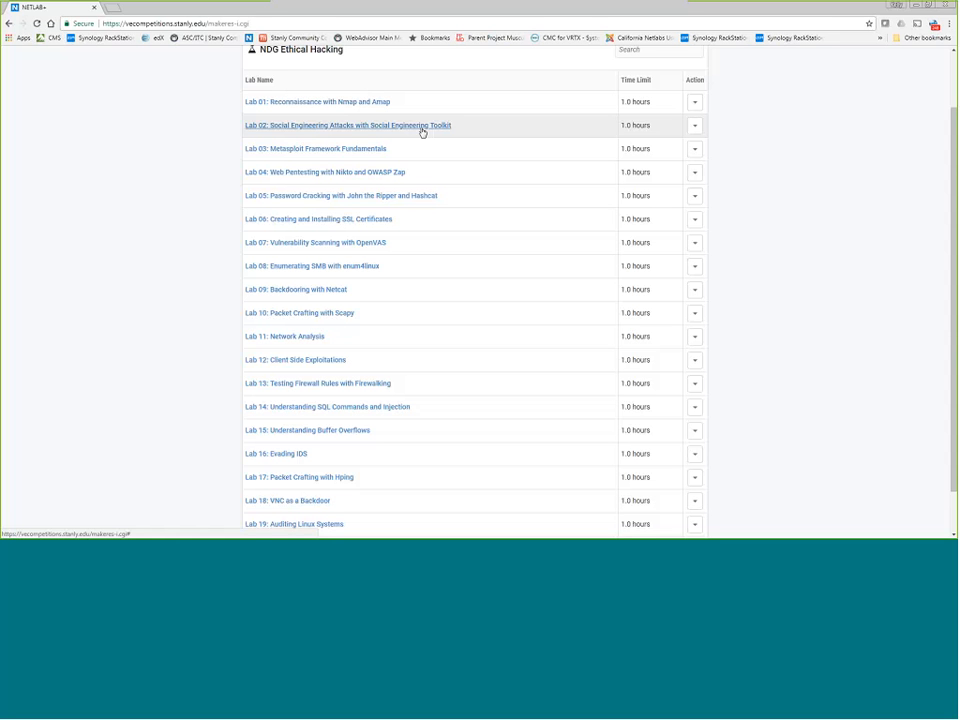
mouse_move(398, 128)
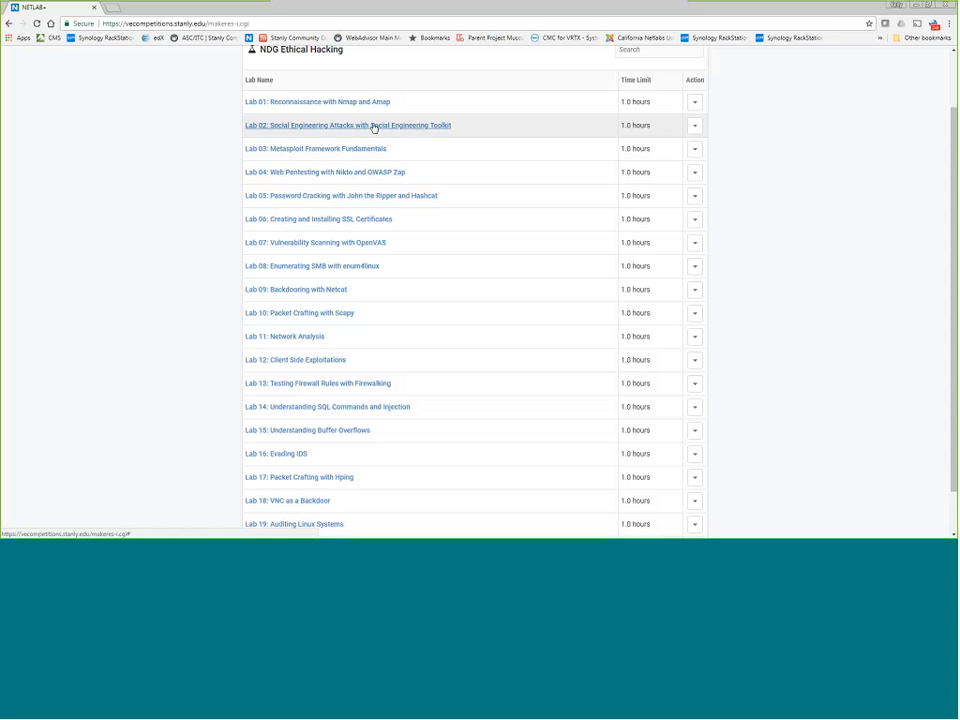
mouse_move(332, 196)
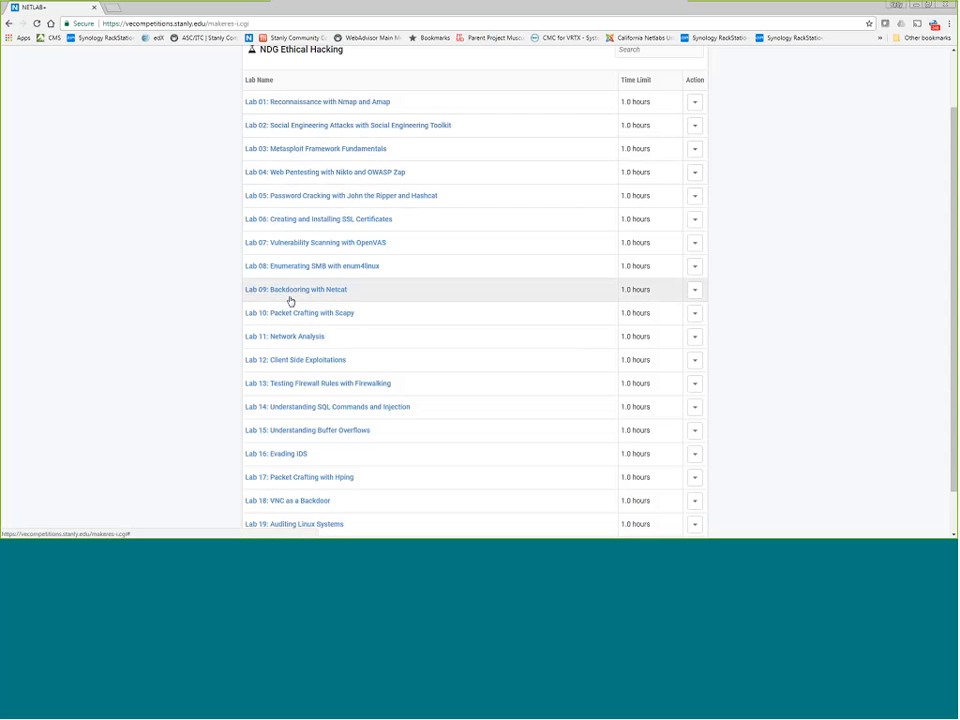
mouse_move(324, 292)
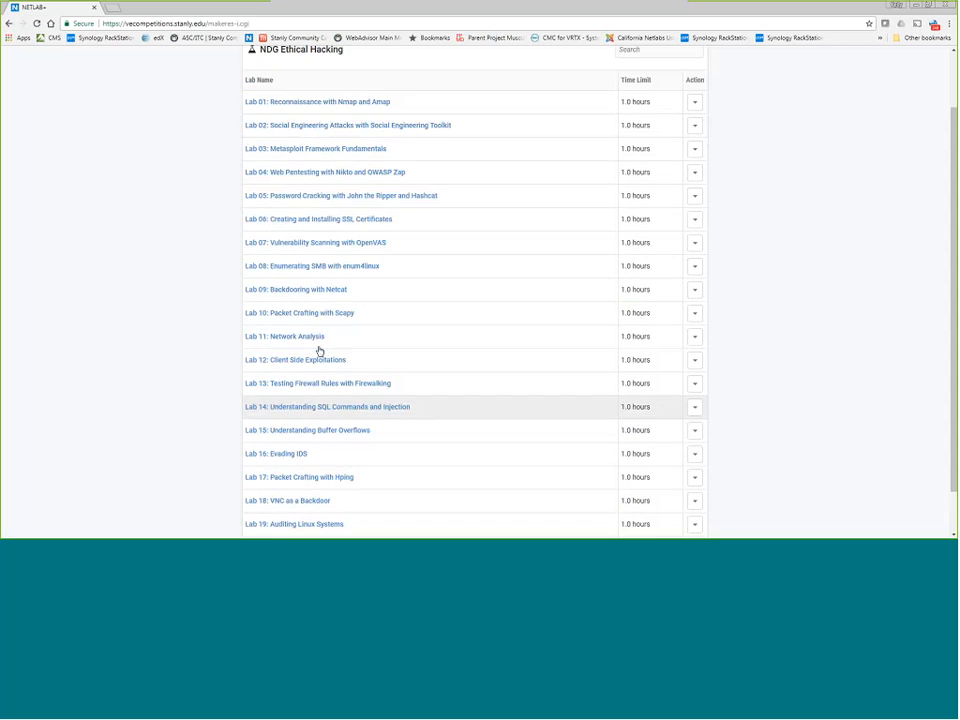
scroll("down", 3)
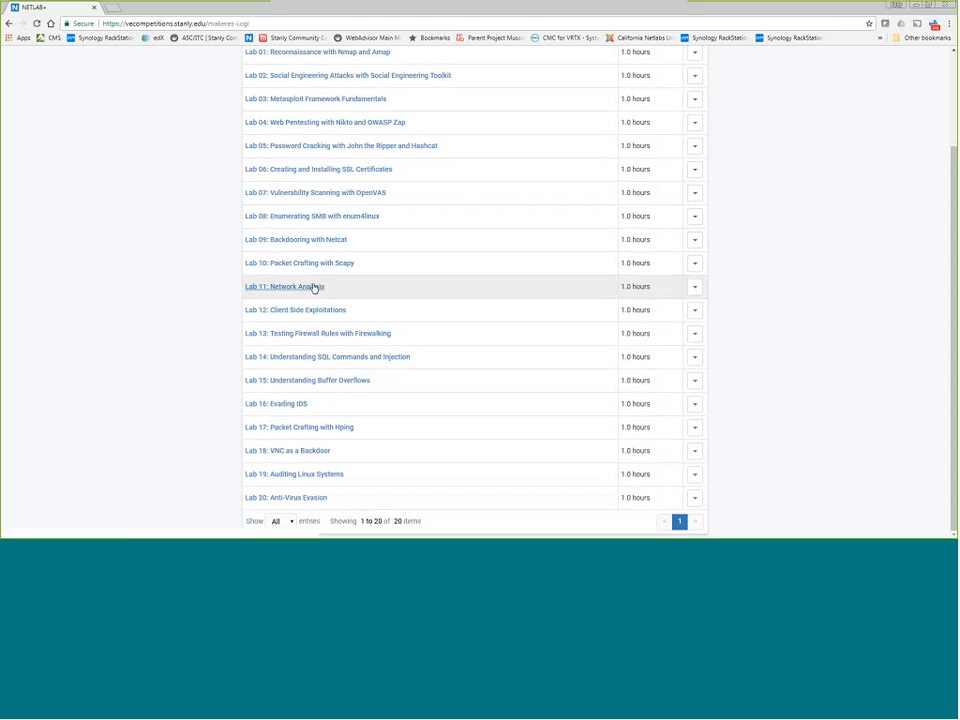
mouse_move(292, 292)
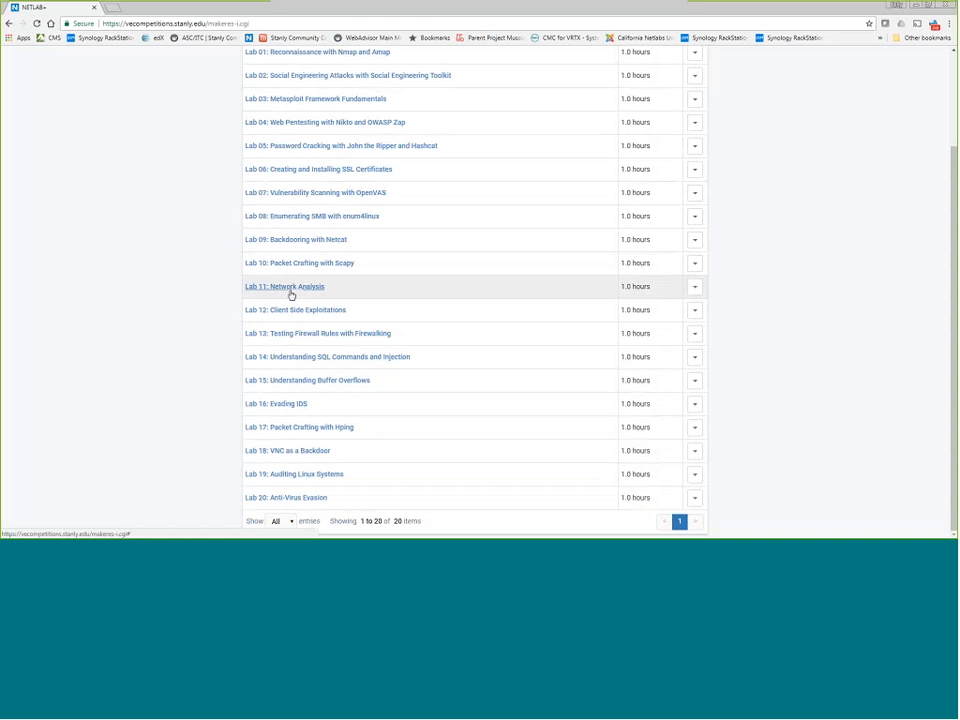
mouse_move(290, 252)
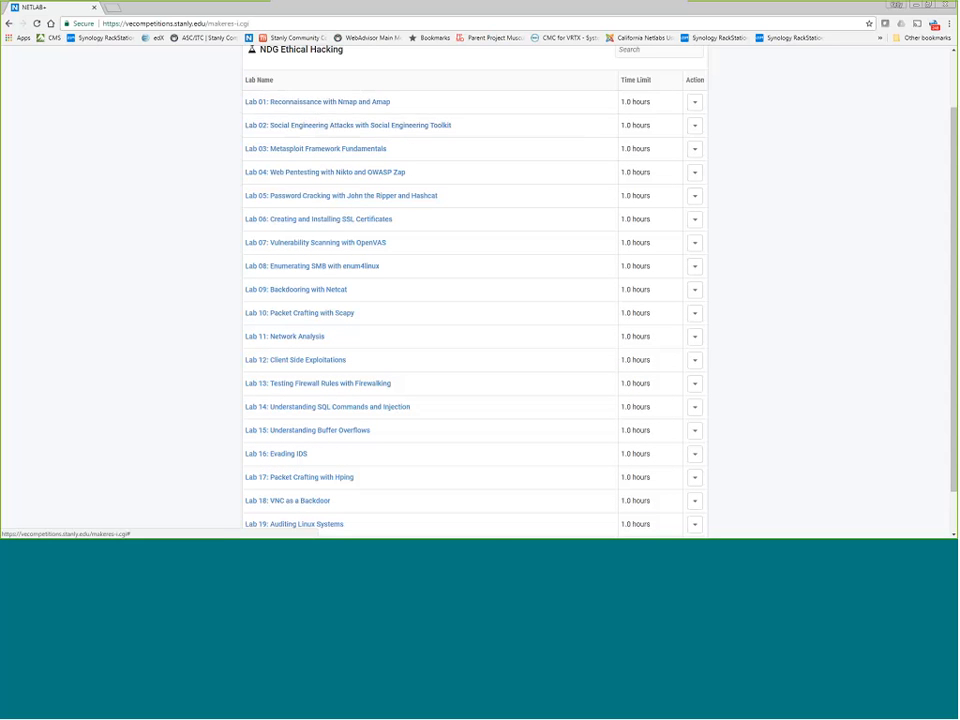
mouse_move(268, 152)
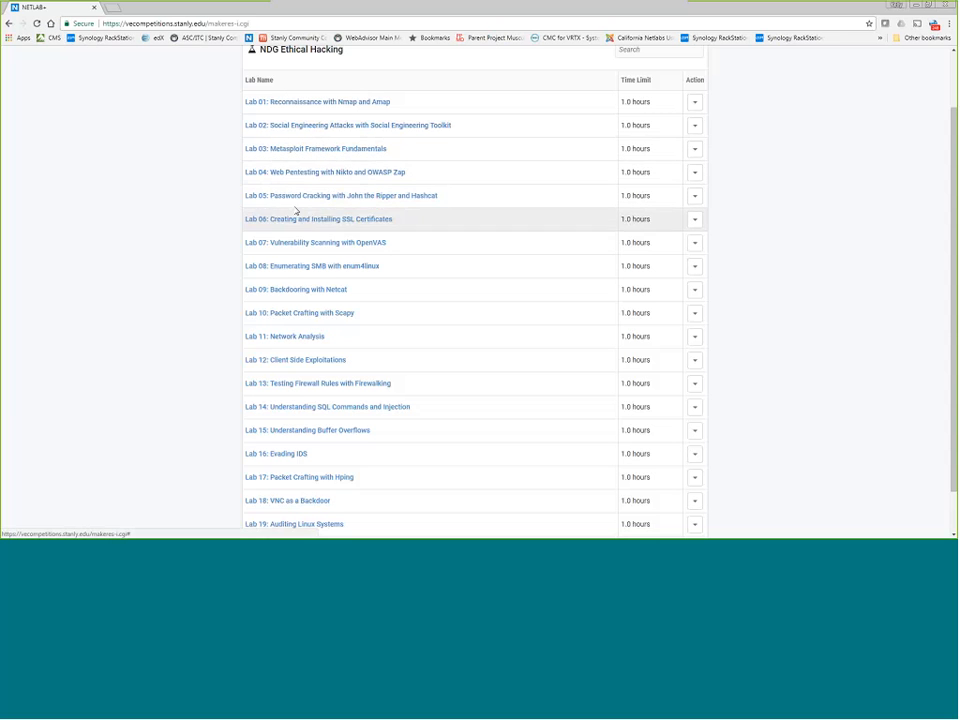
mouse_move(310, 184)
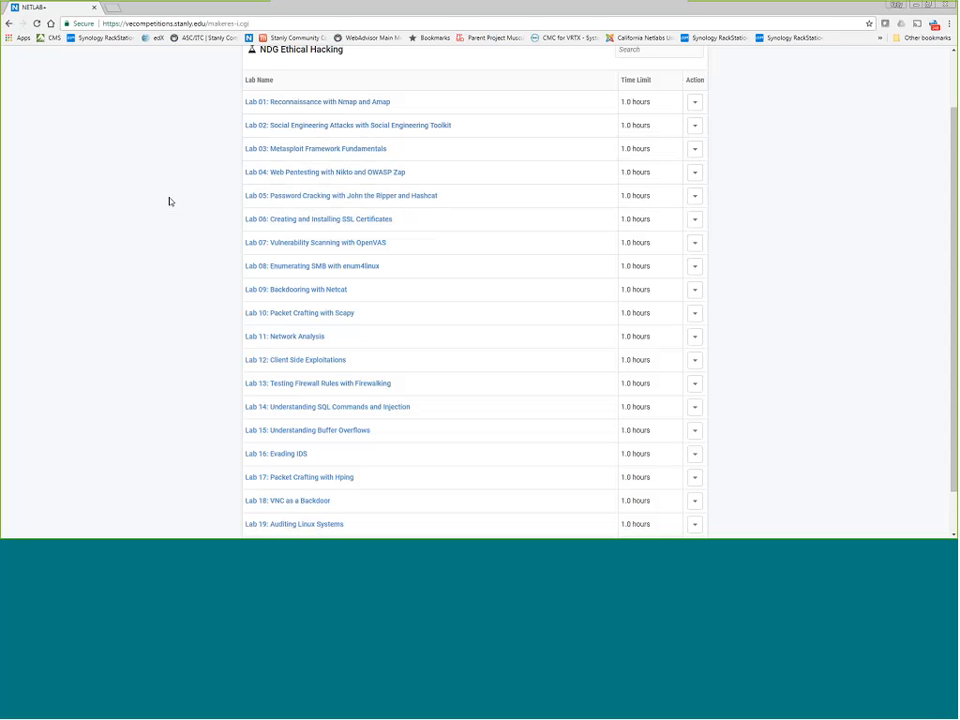
mouse_move(152, 204)
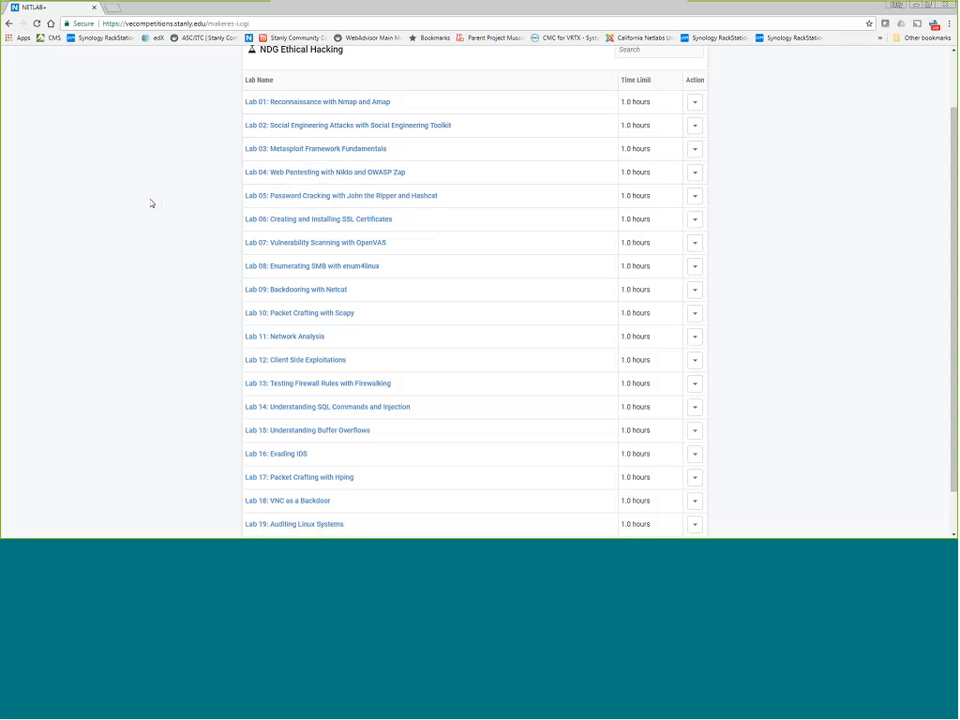
mouse_move(142, 188)
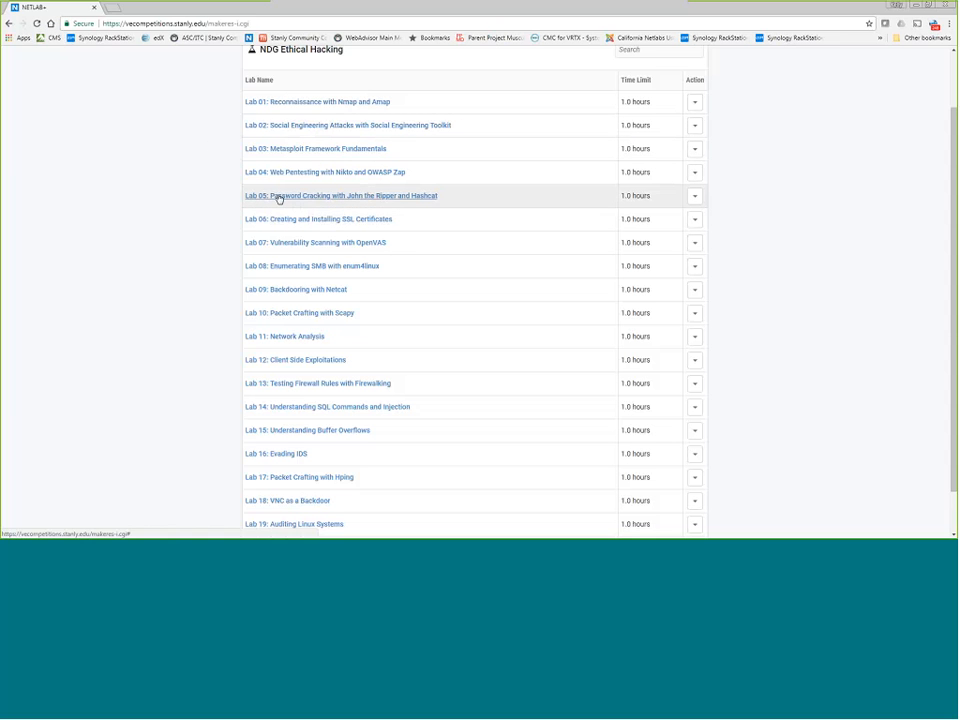
mouse_move(304, 206)
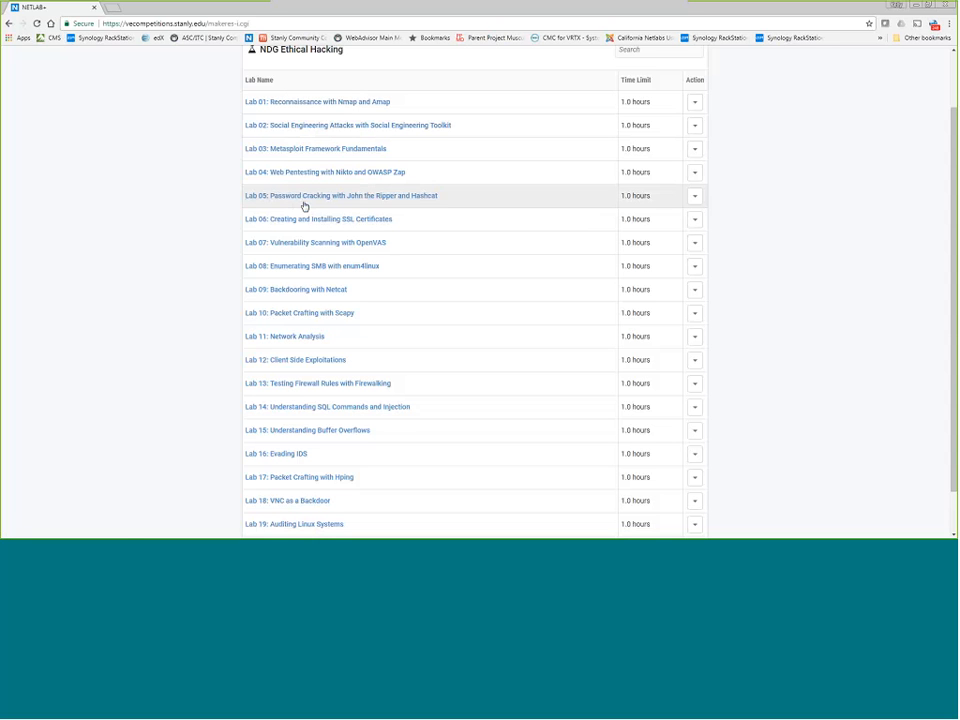
mouse_move(296, 296)
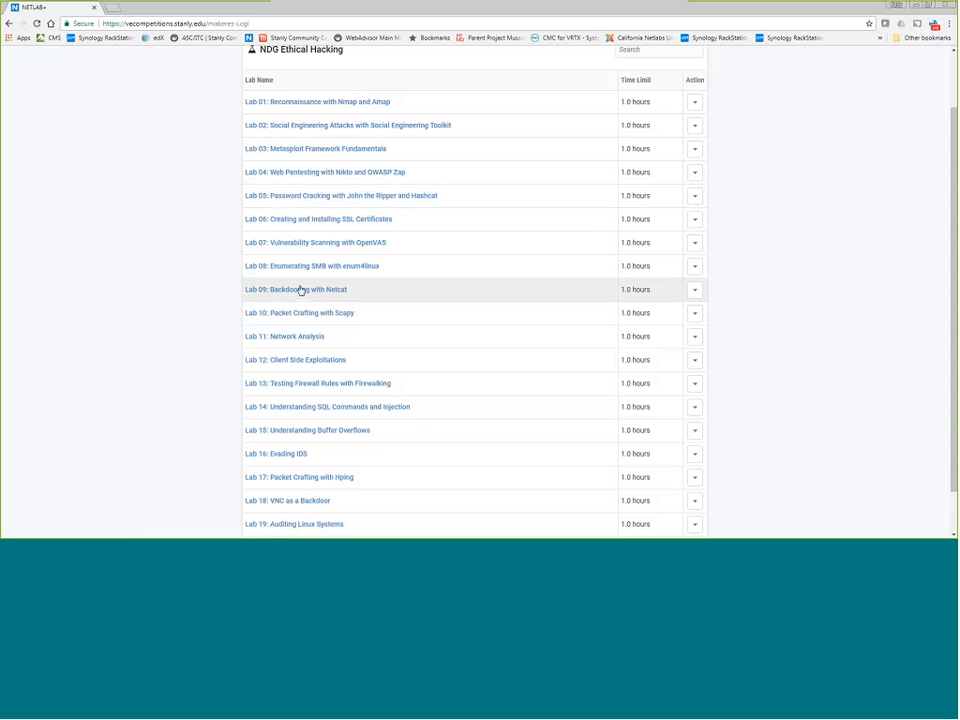
mouse_move(300, 302)
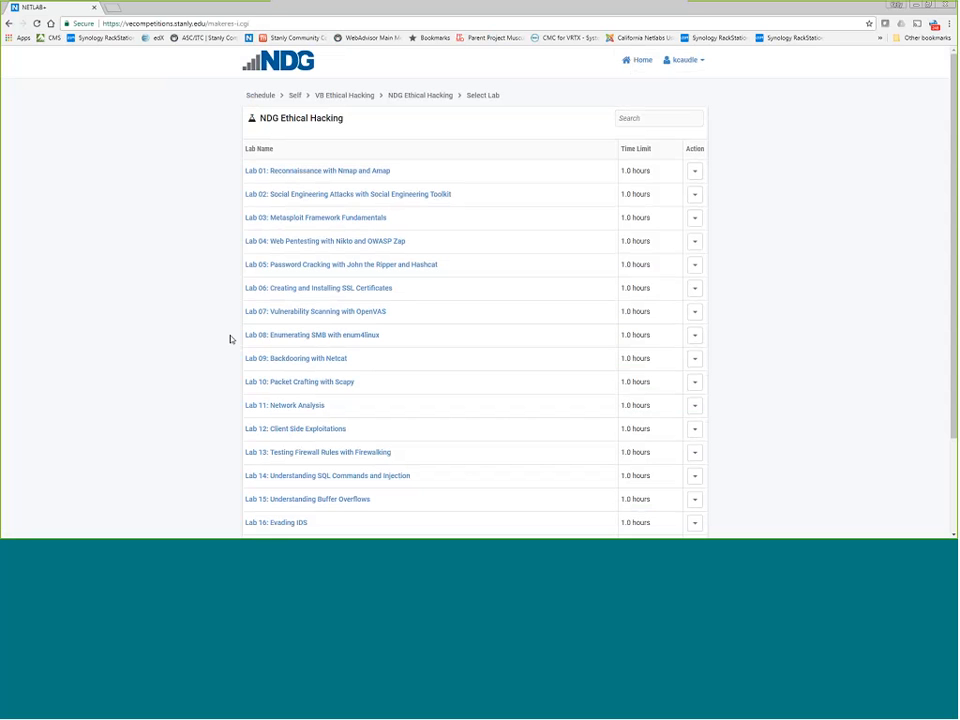
scroll("down", 3)
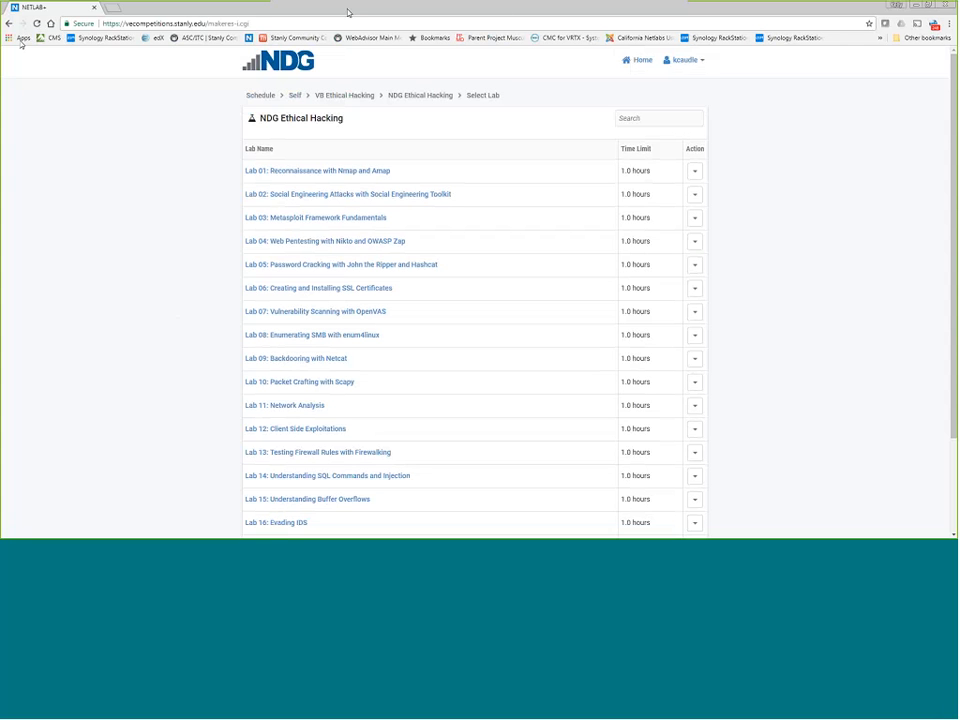
mouse_move(348, 12)
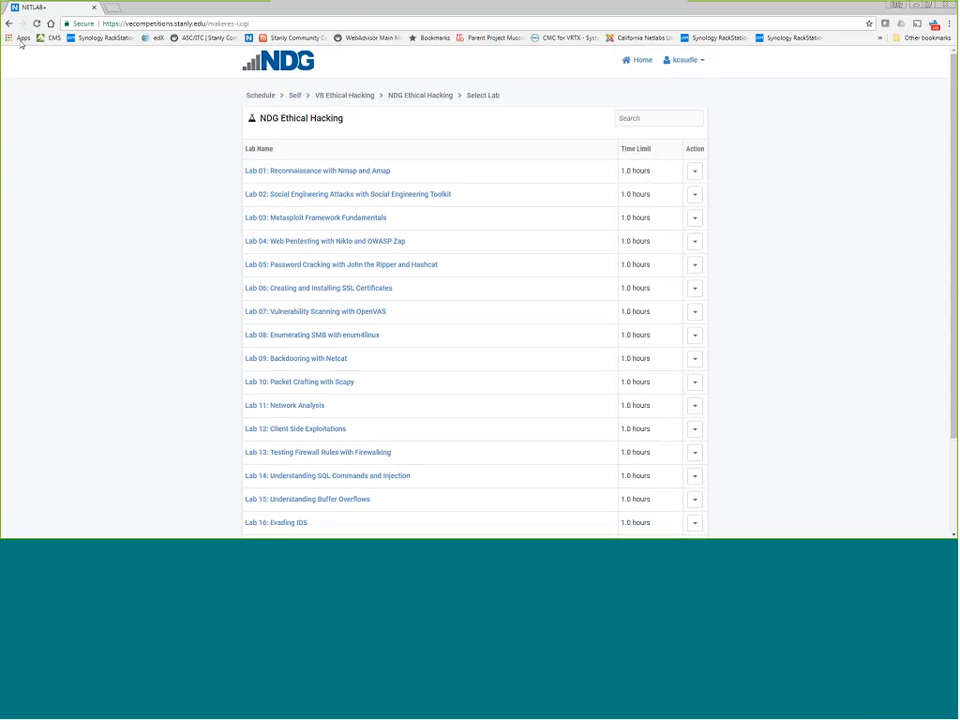